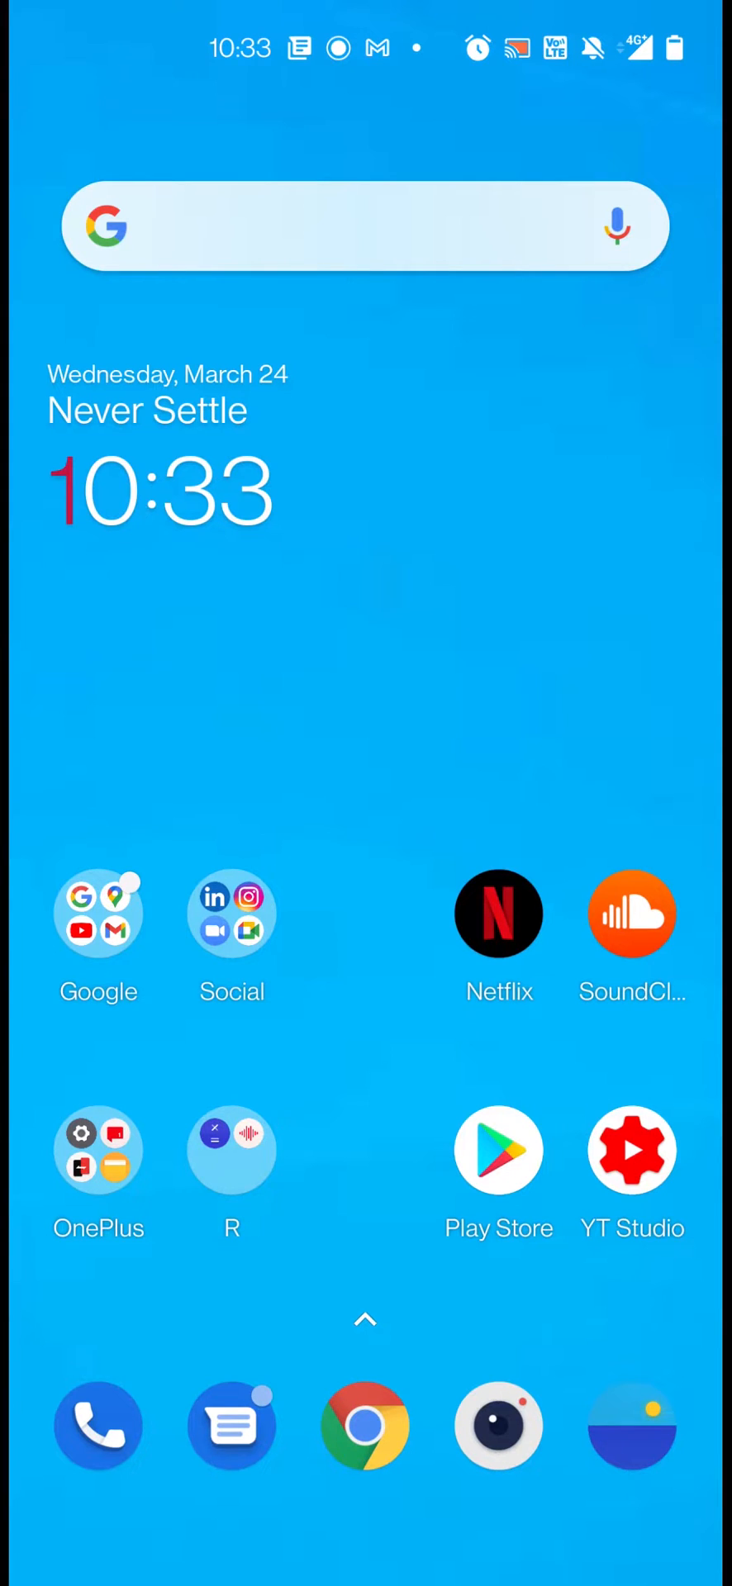
Launch Google Play Store from the home screen and show its side menu
left_click(498, 1151)
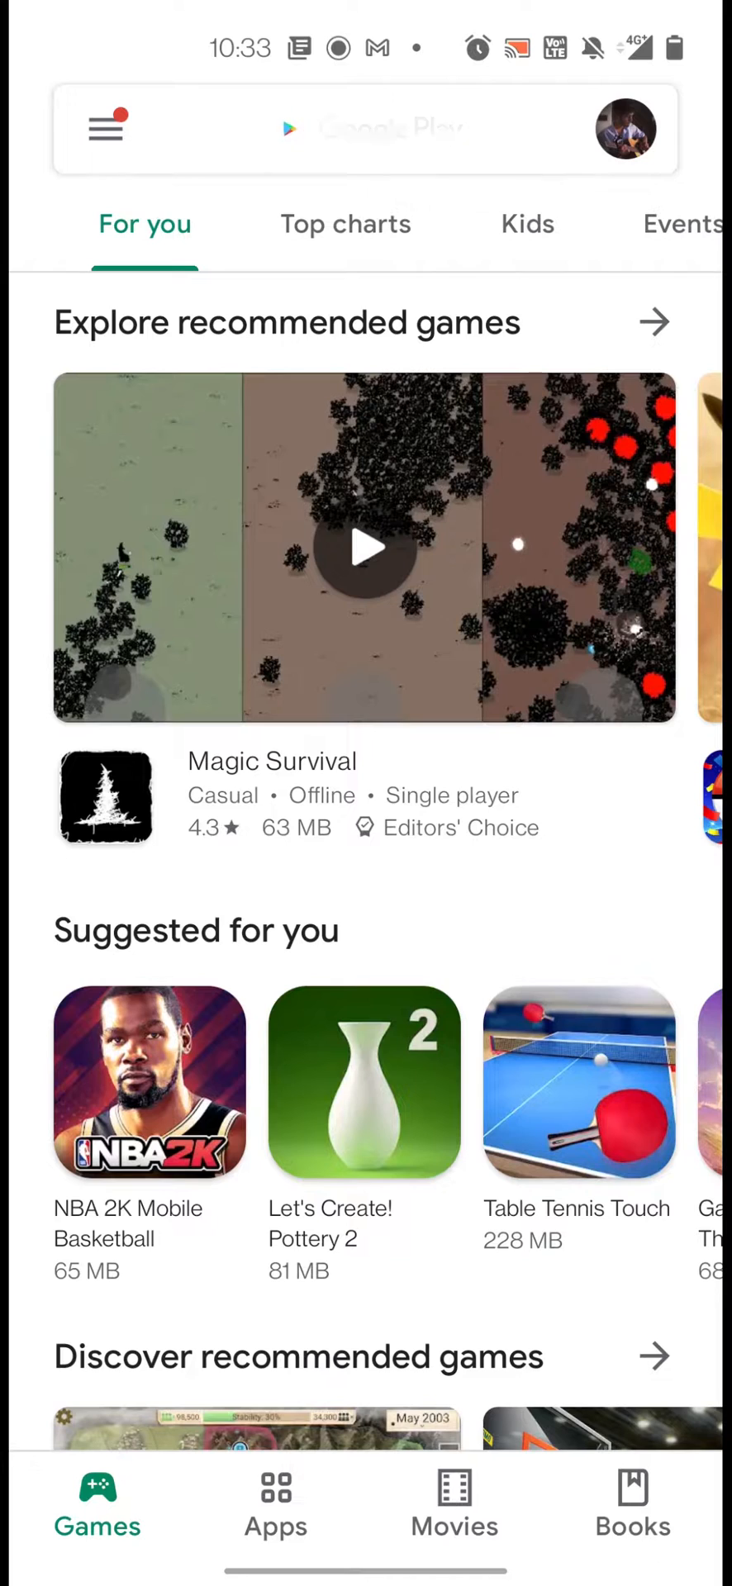
left_click(102, 130)
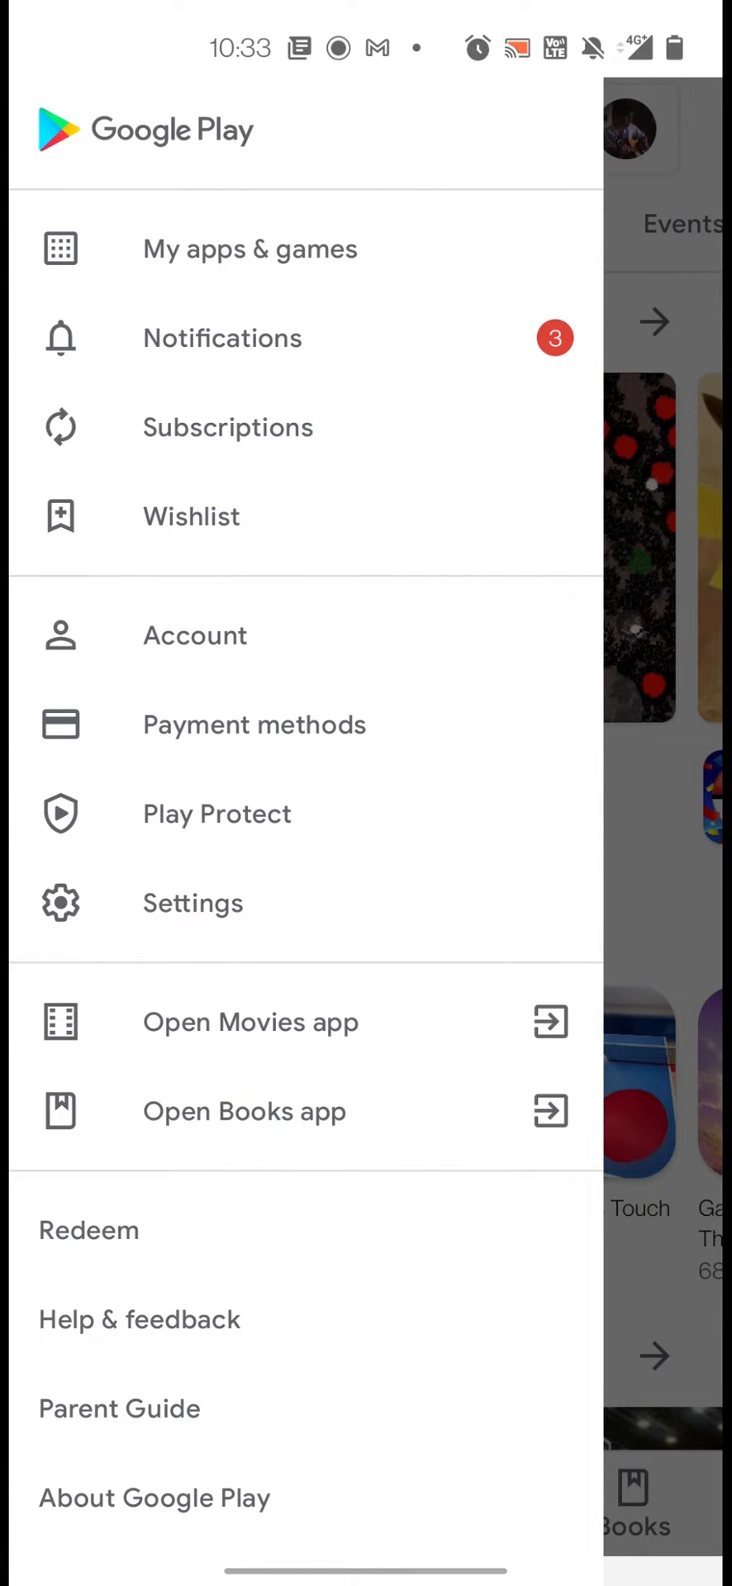
Set Auto-update apps to Don't auto-update and Auto-play videos to Don't auto-play
left_click(192, 902)
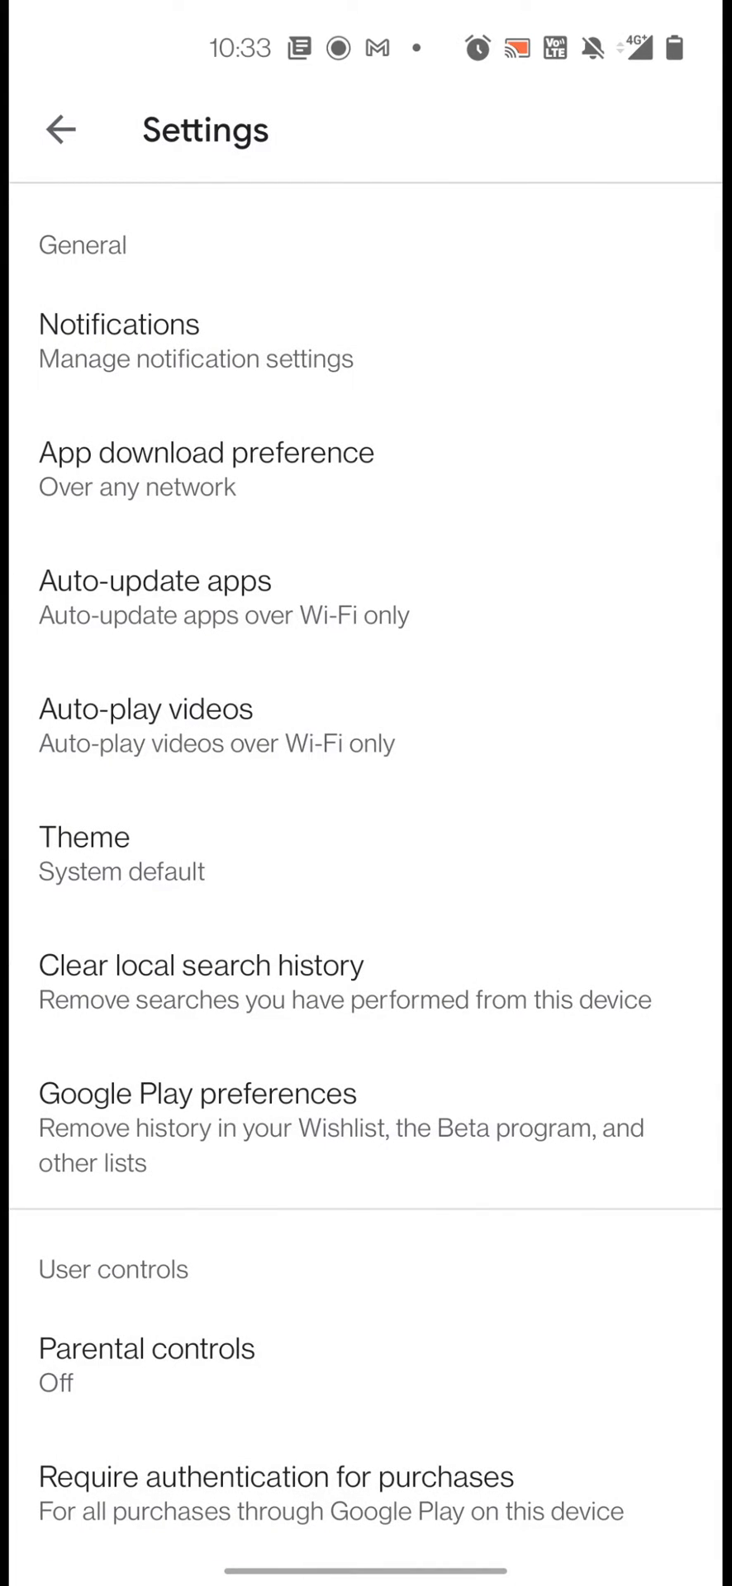
left_click(196, 598)
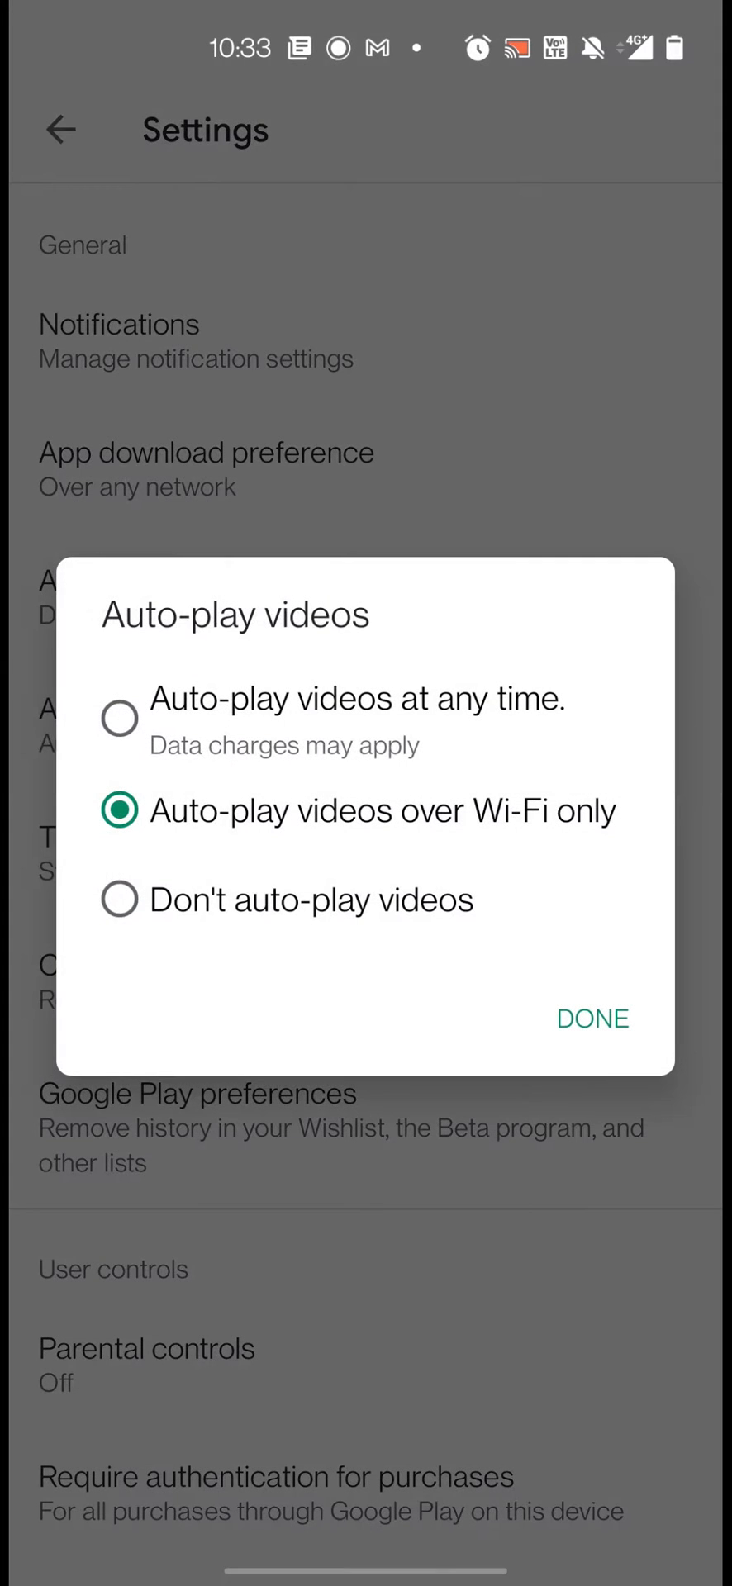
left_click(120, 900)
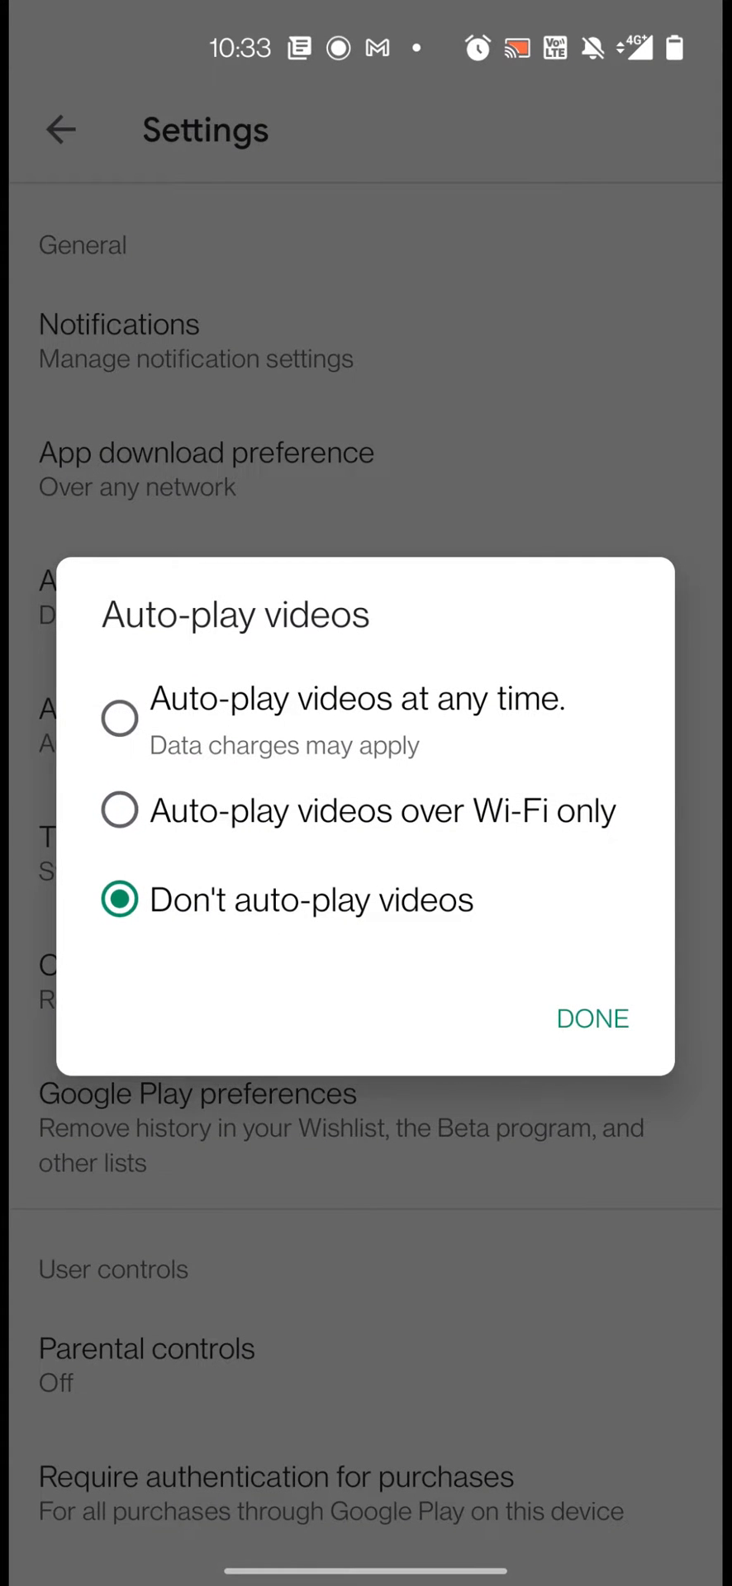
left_click(593, 1019)
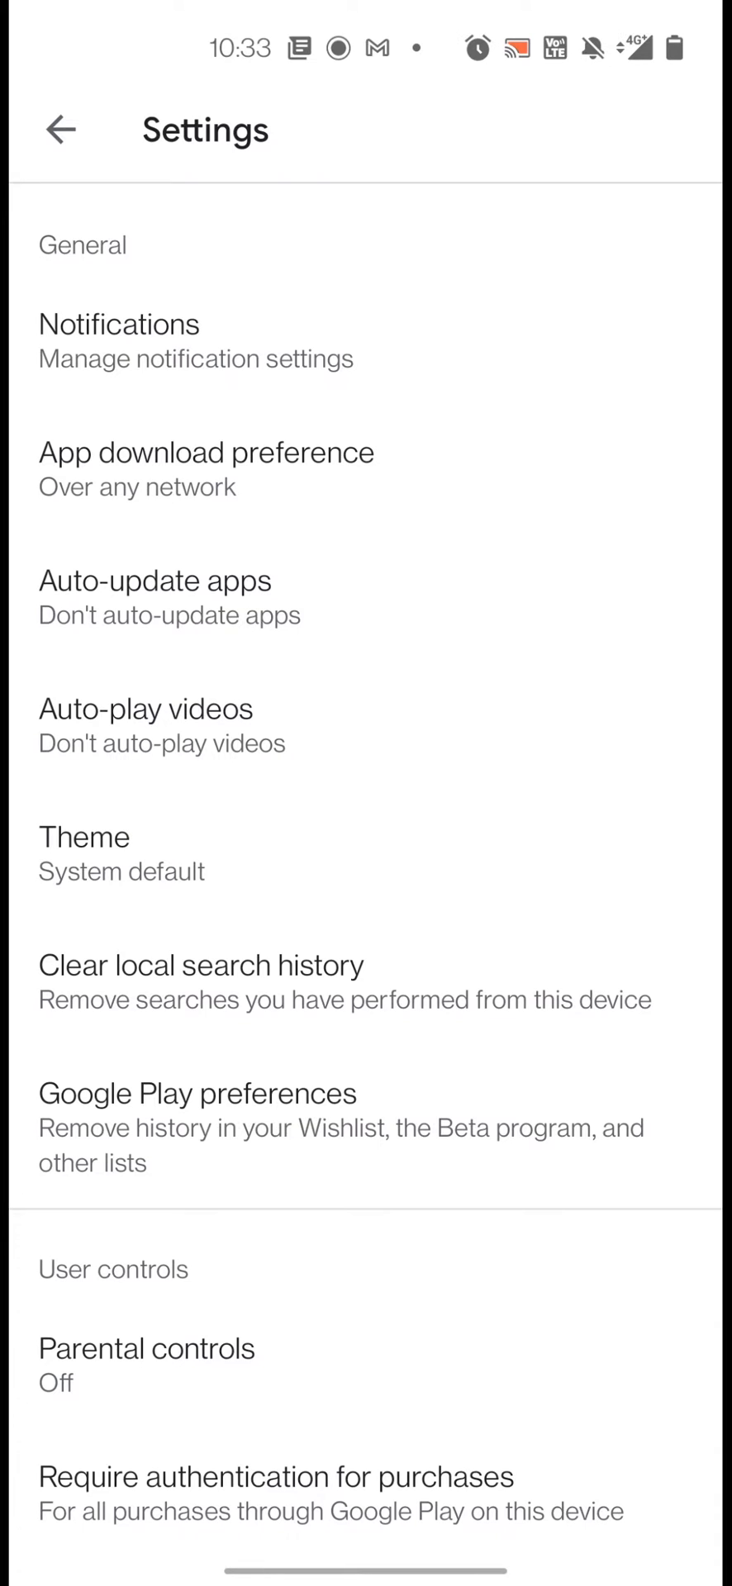
left_click(60, 129)
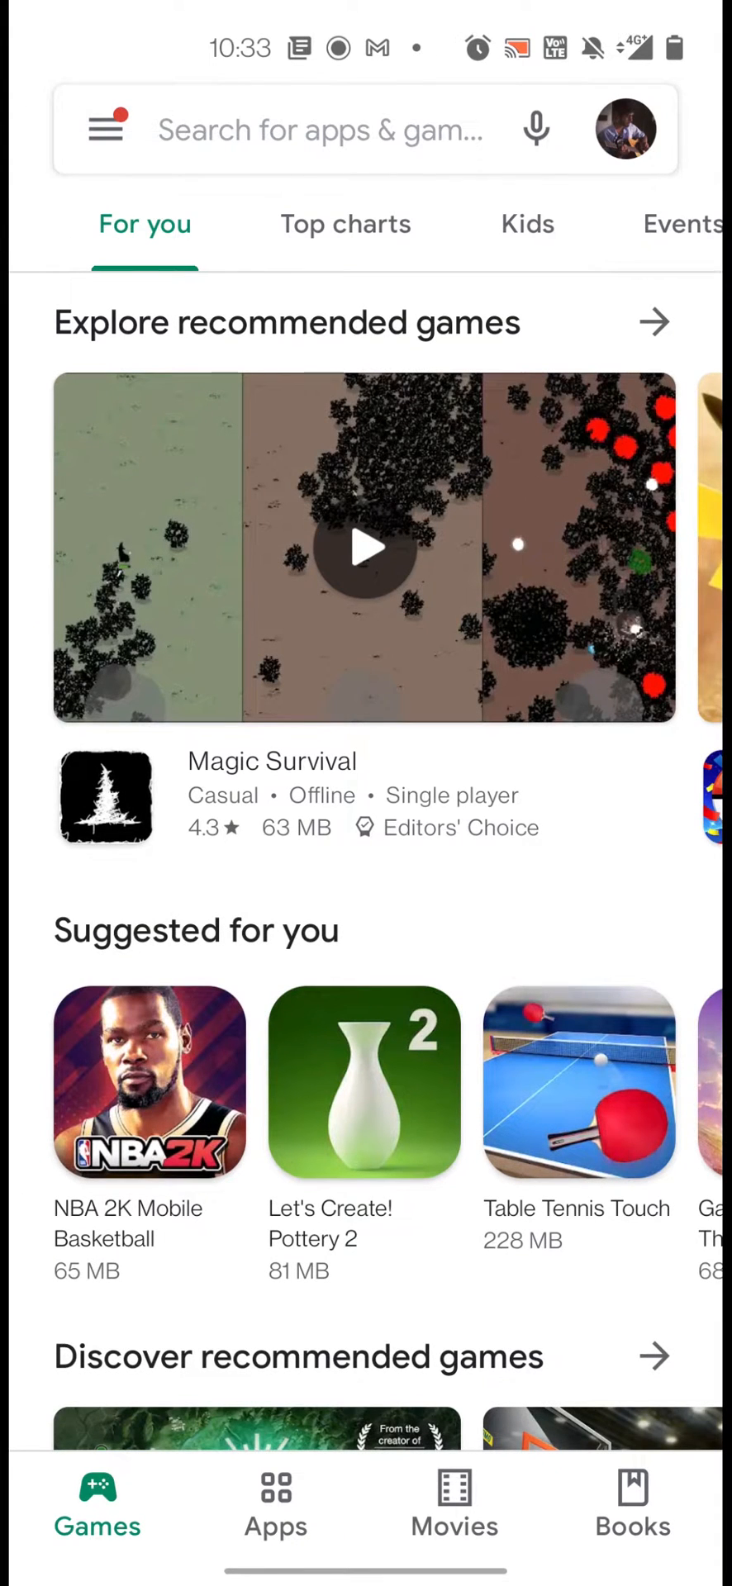
Open Android System WebView from My apps & games Installed list, then return home
left_click(106, 130)
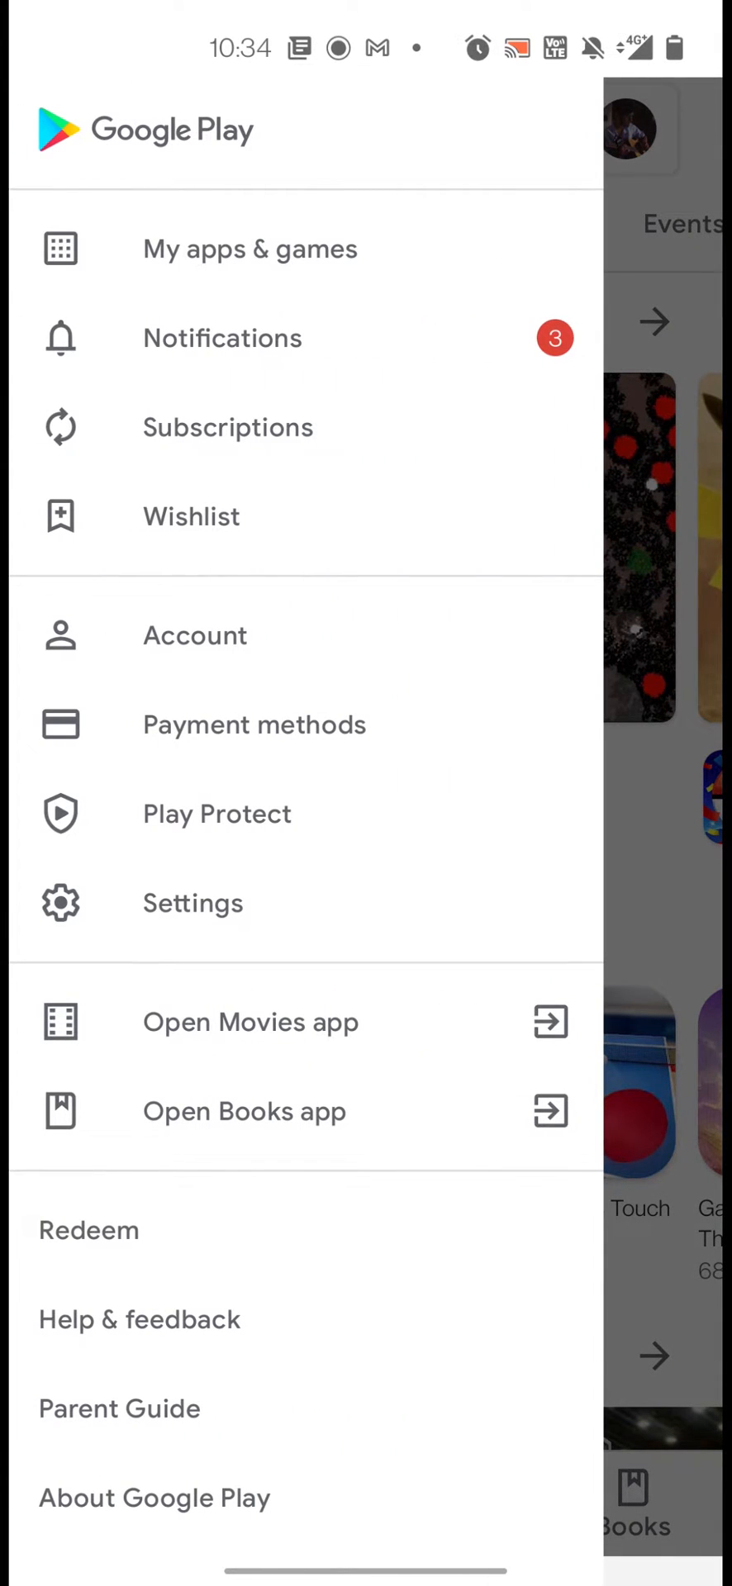
left_click(249, 249)
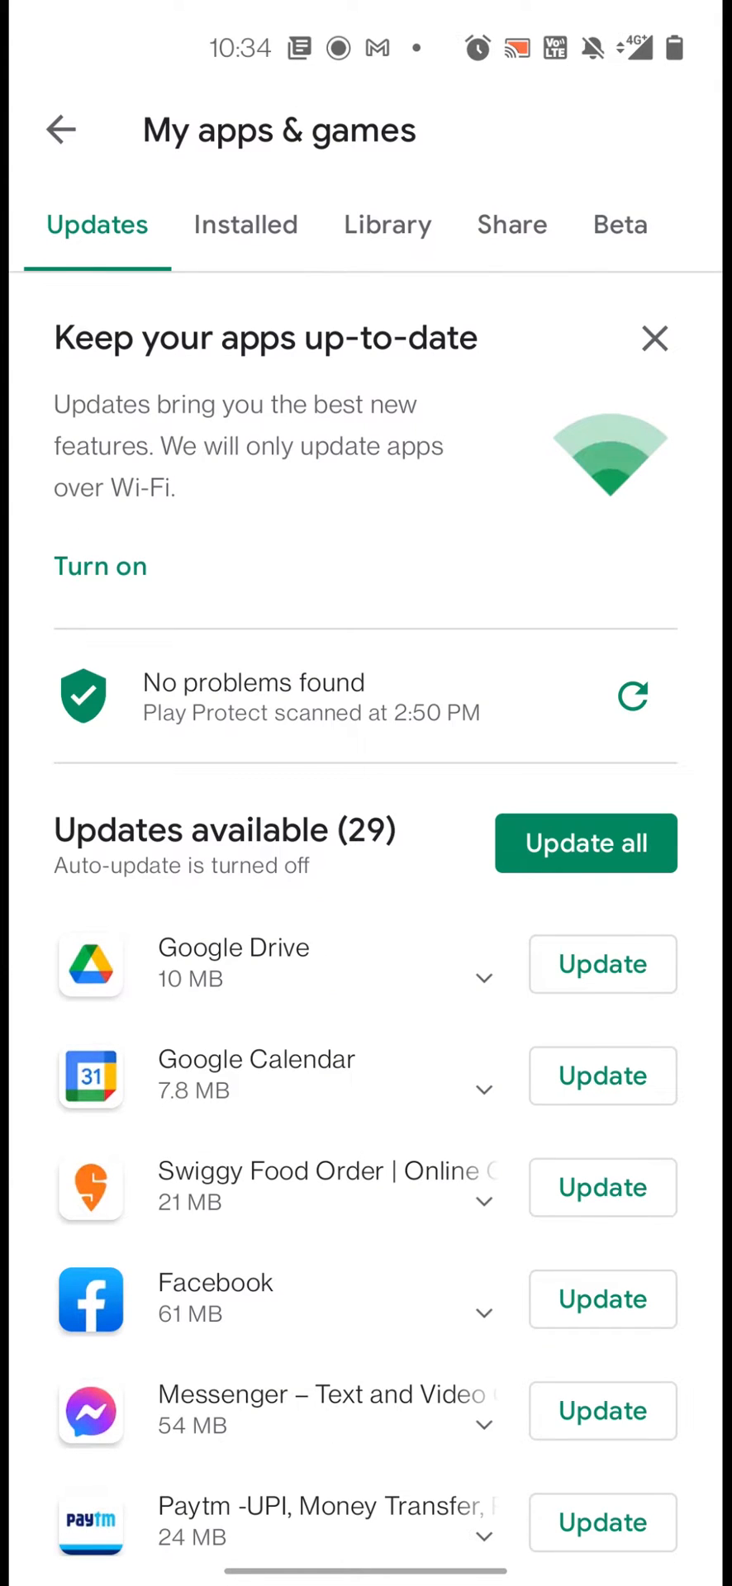
left_click(245, 226)
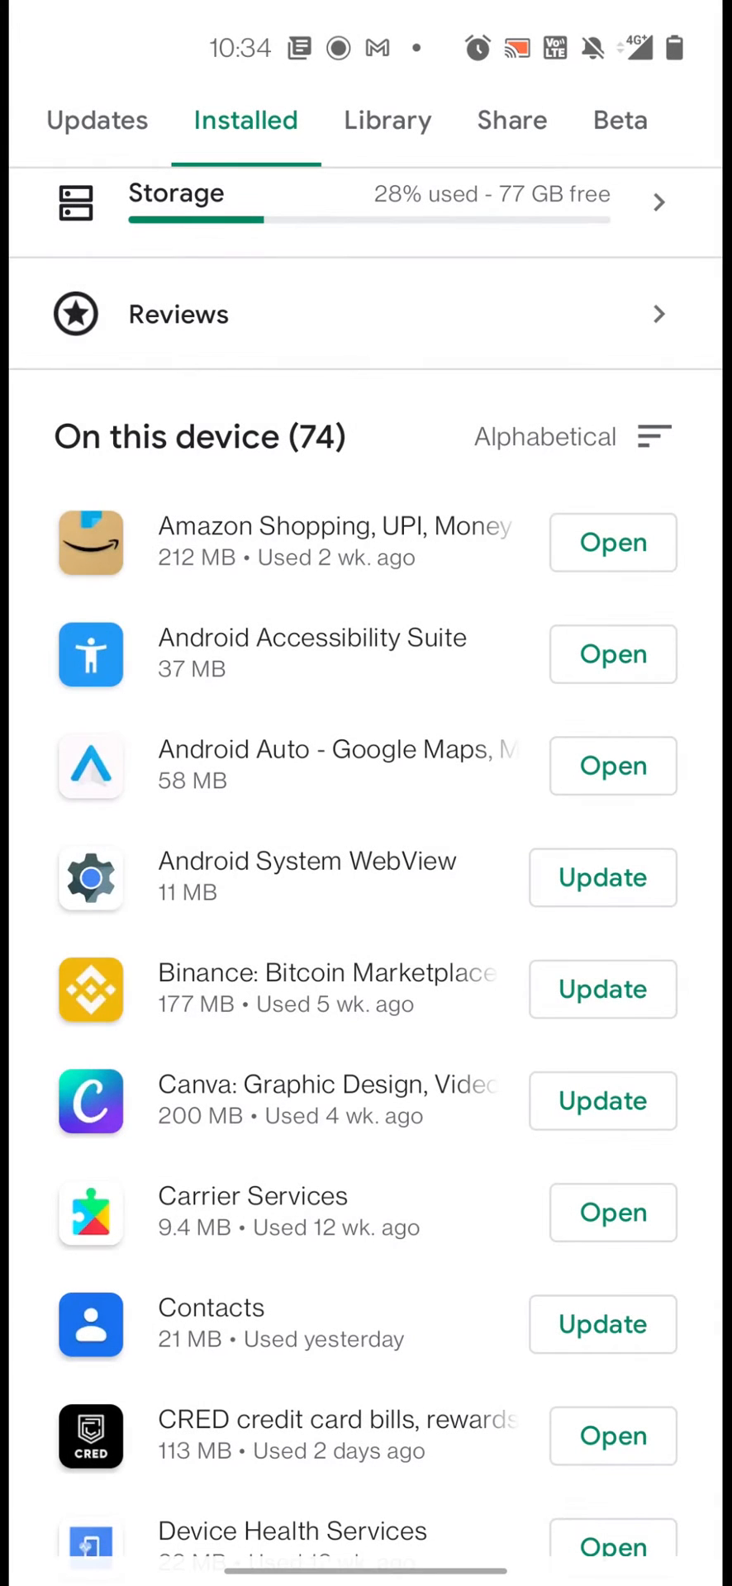
left_click(306, 861)
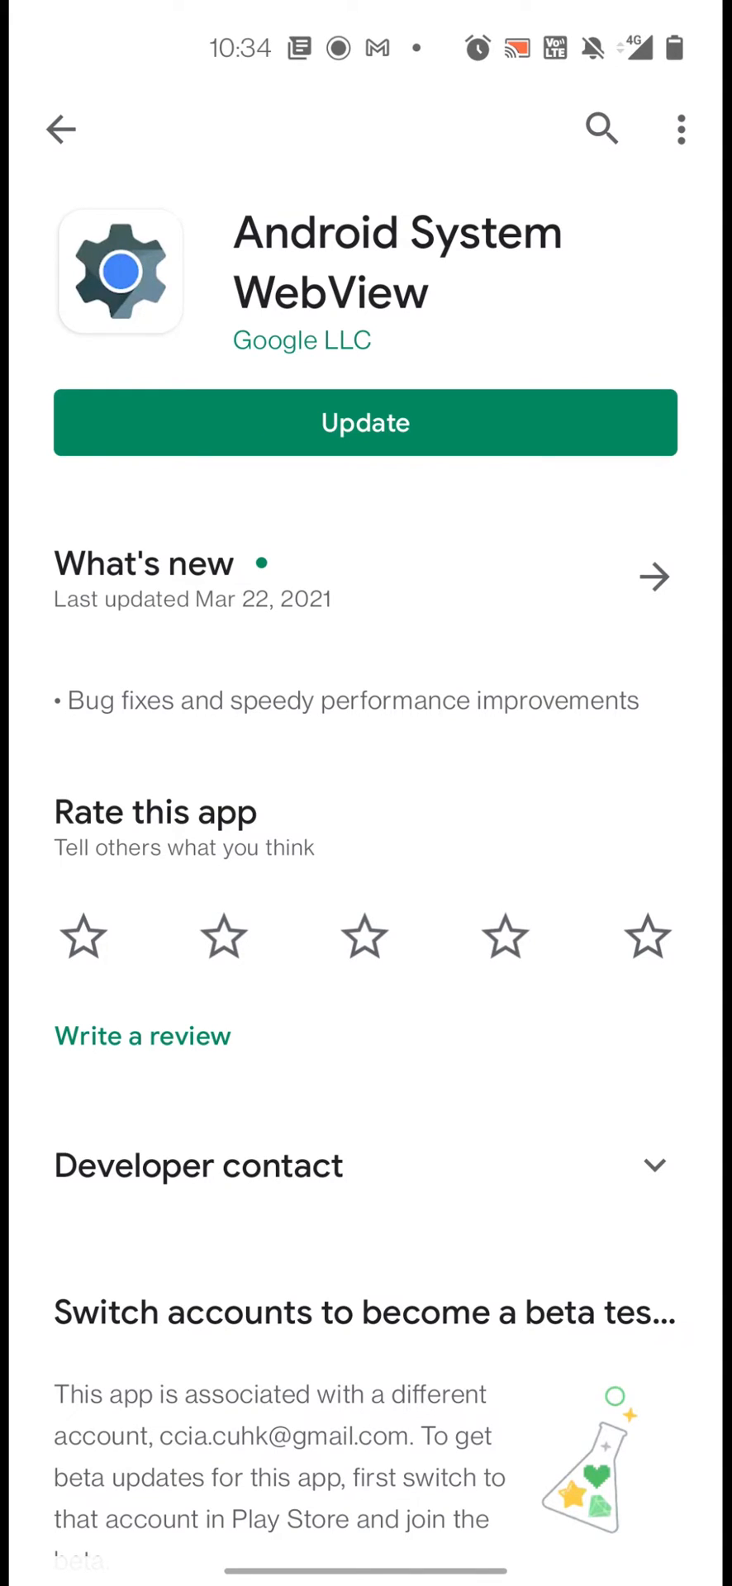
key("home")
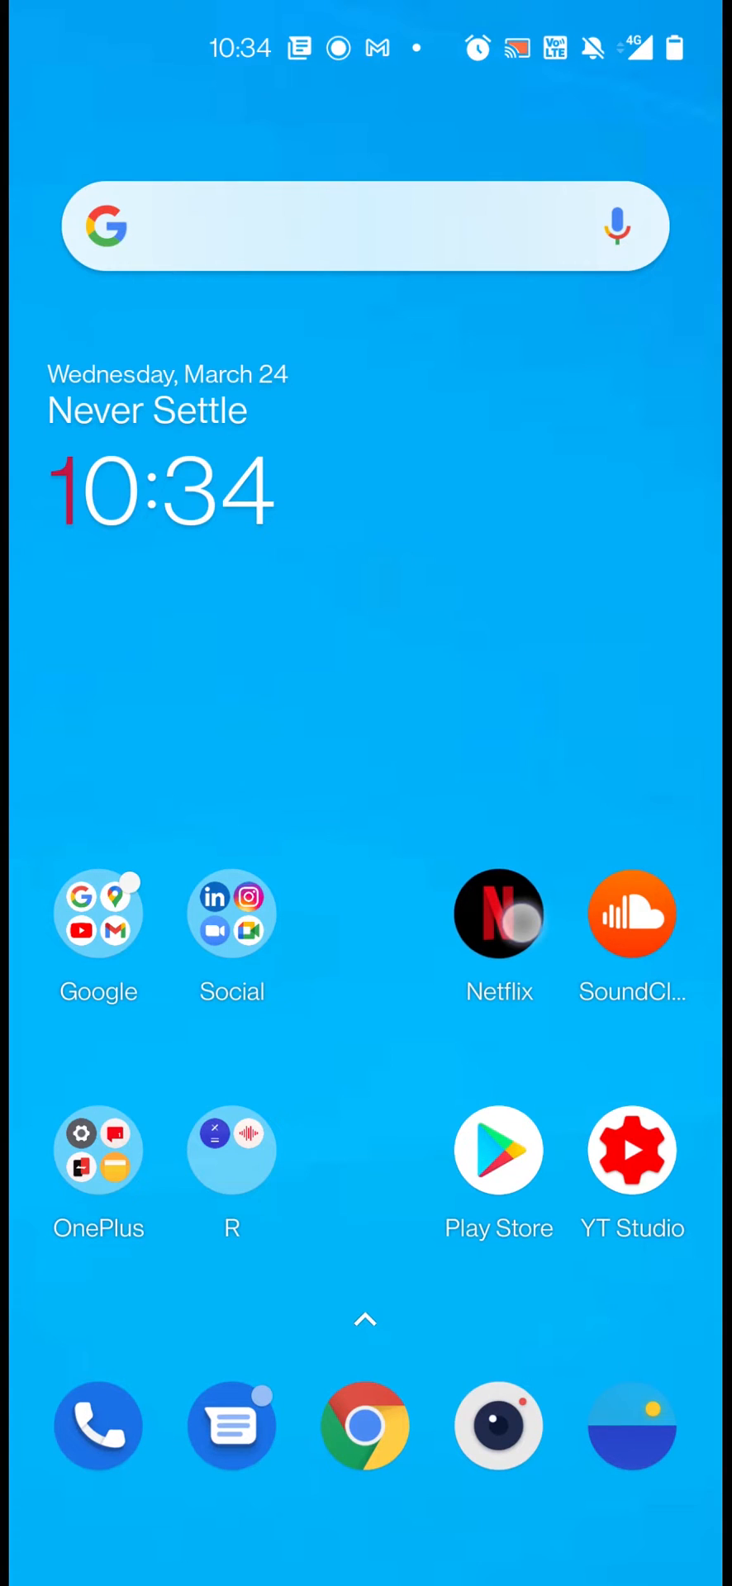
Open Storage & cache on Netflix's App info page from its home-screen icon
left_click(498, 914)
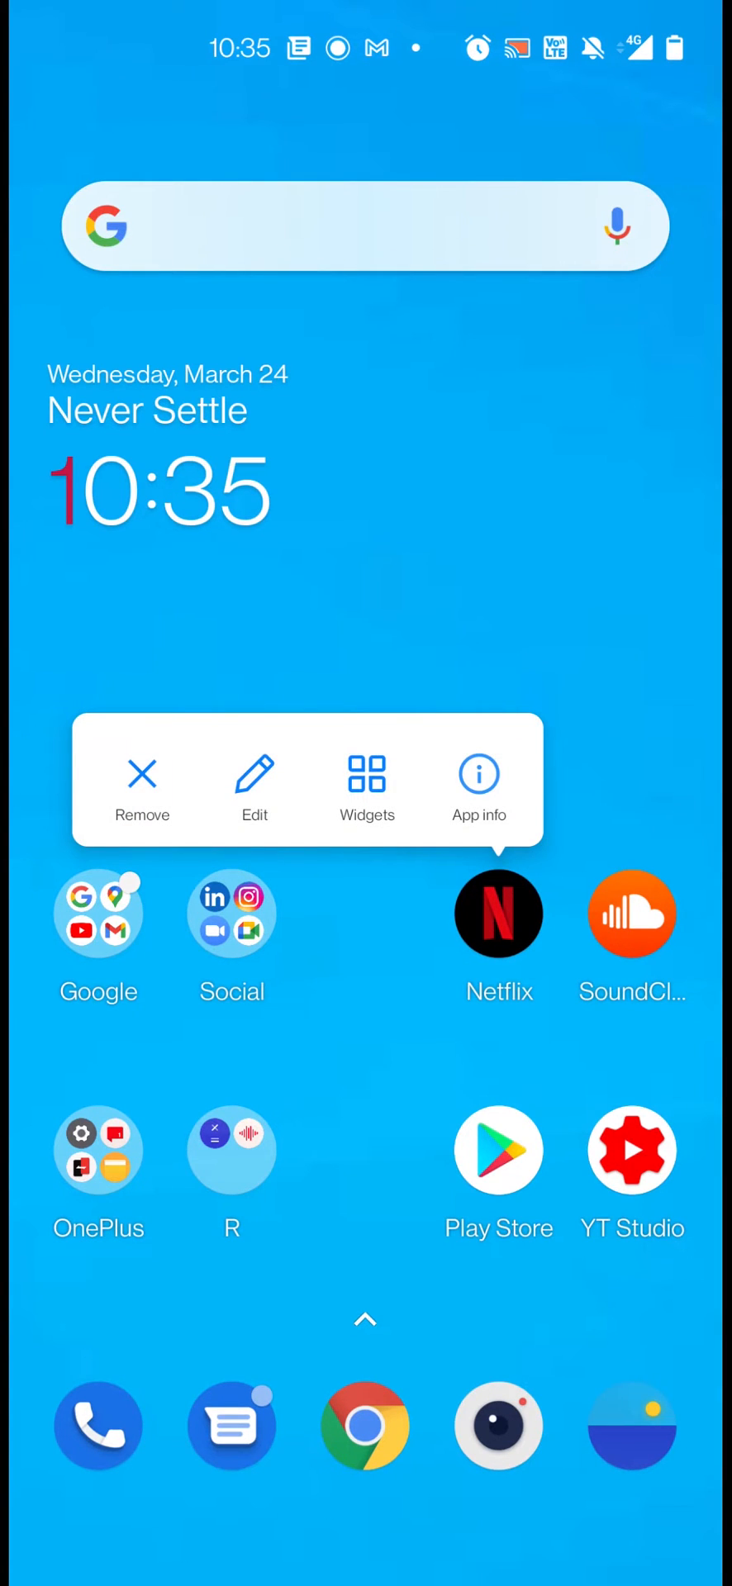
left_click(478, 777)
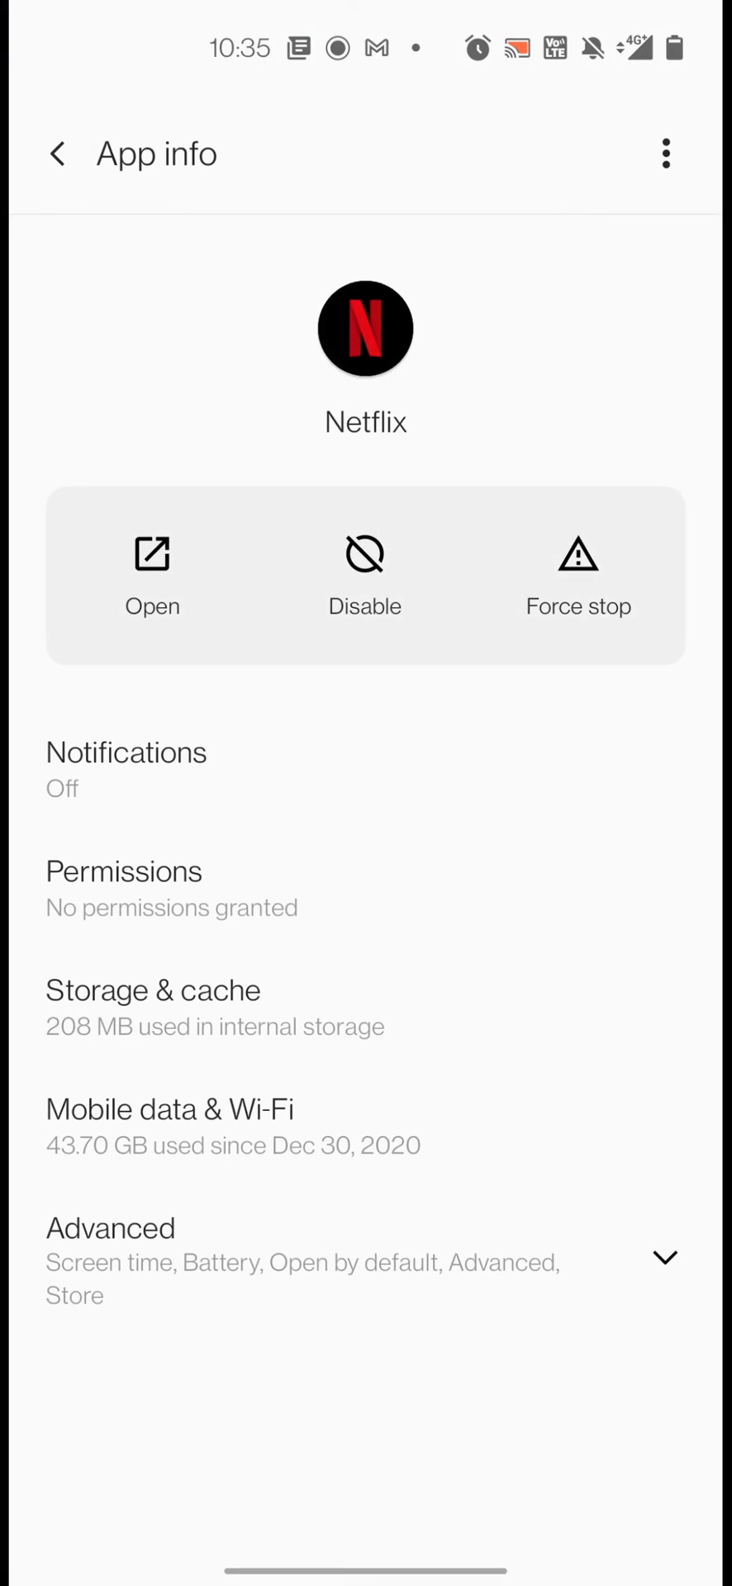
left_click(153, 1005)
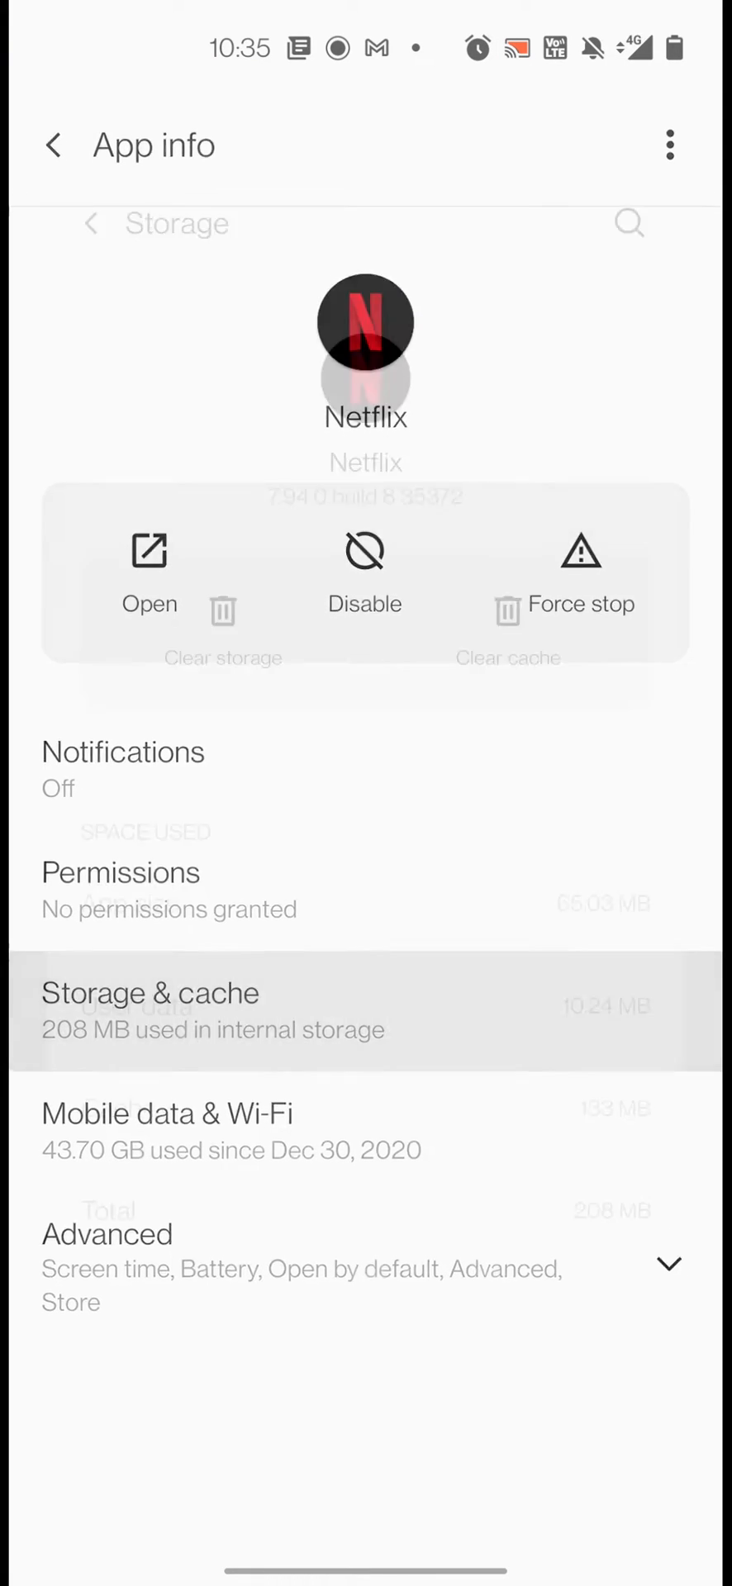